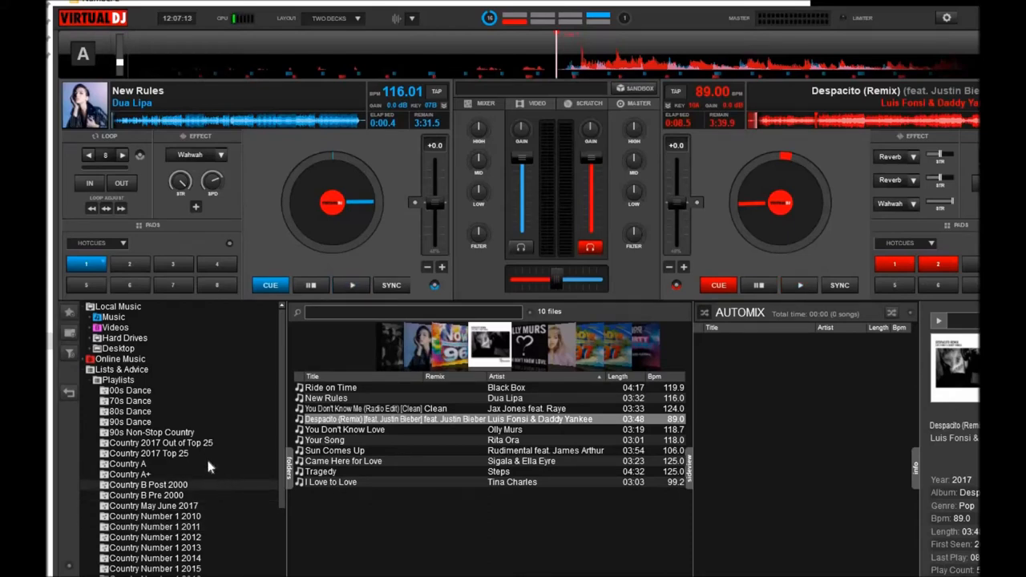
mouse_move(130, 411)
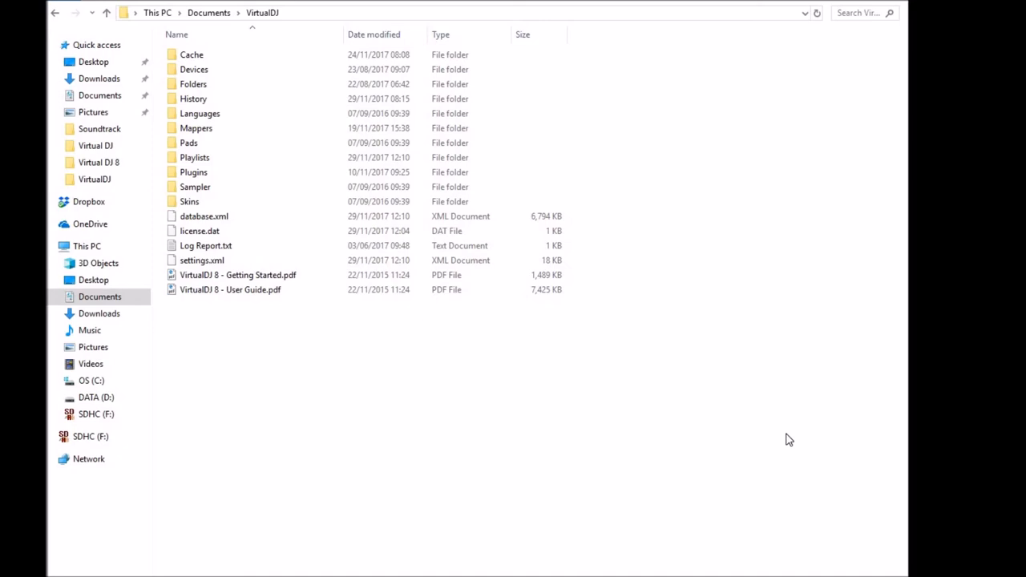
mouse_move(210, 23)
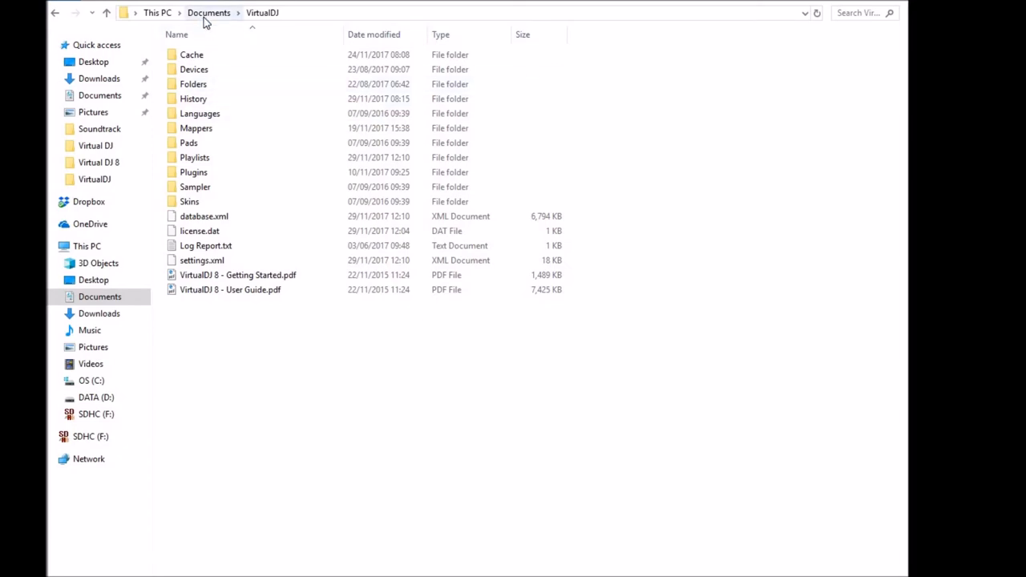
mouse_move(251, 94)
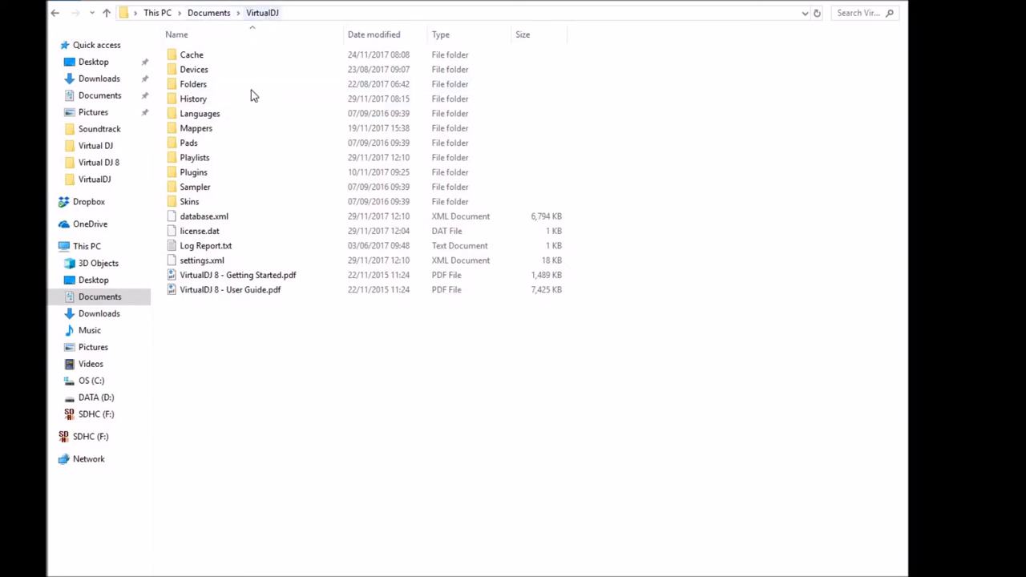
Select the Playlists folder in Documents\VirtualDJ for copying.
left_click(194, 158)
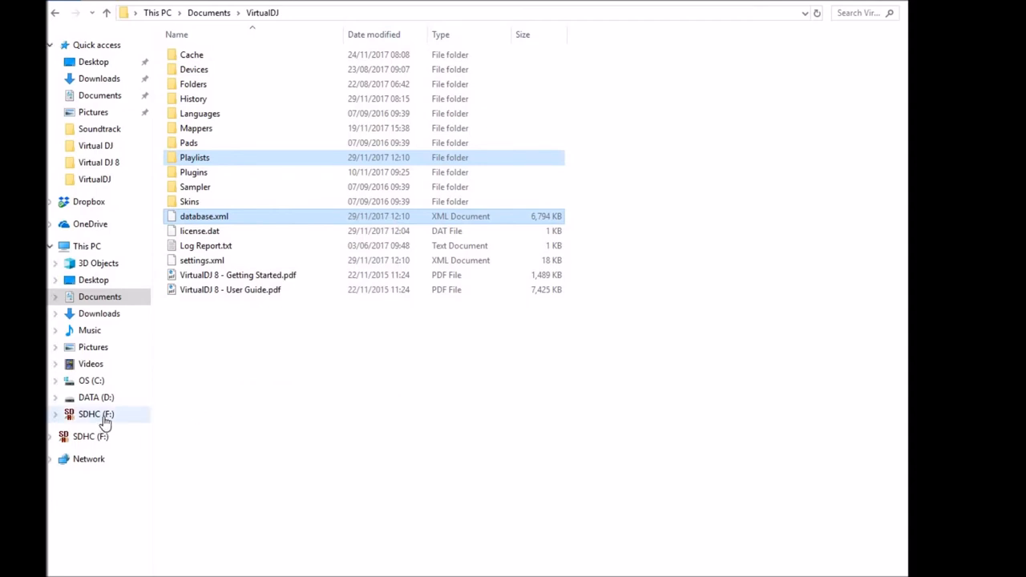
Go to the SDHC (F:) card and open its Virtual DJ folder.
left_click(92, 415)
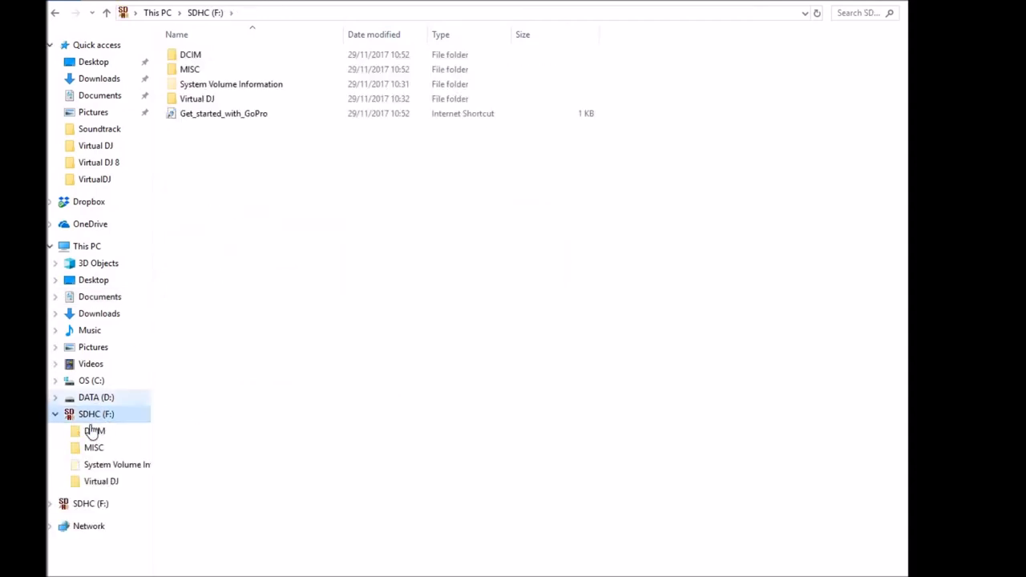
left_click(197, 98)
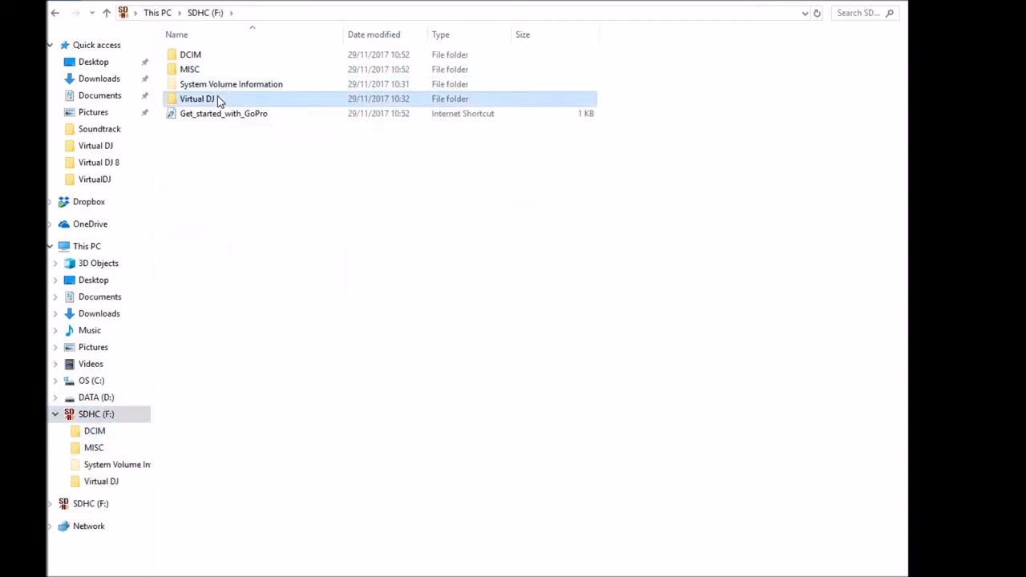
double_click(196, 98)
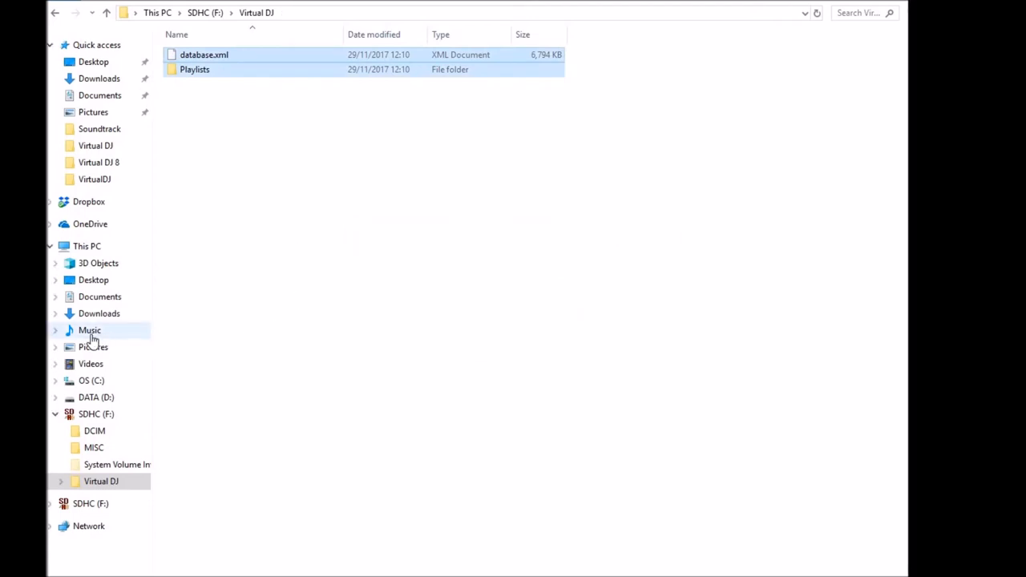
right_click(89, 330)
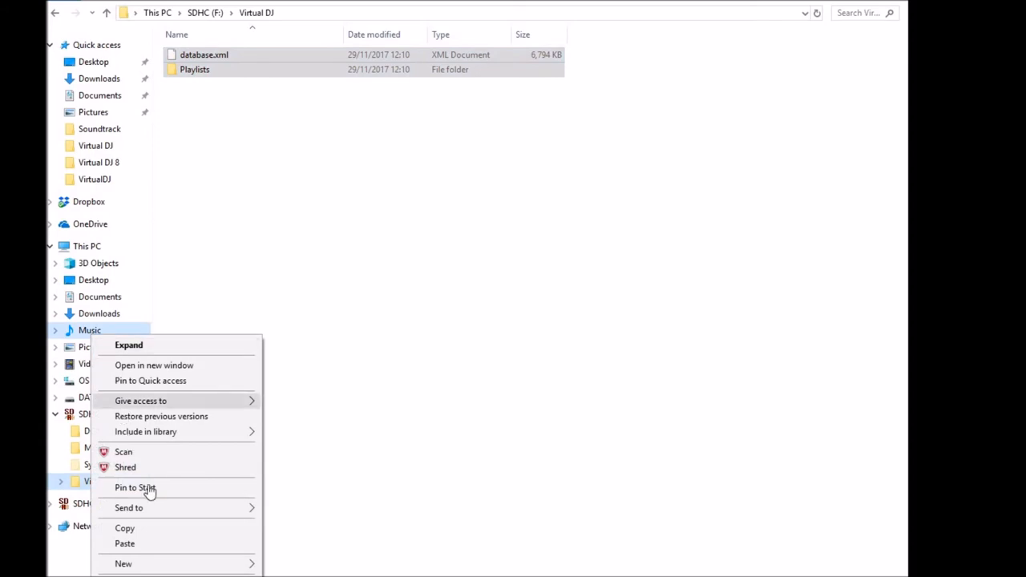
mouse_move(154, 534)
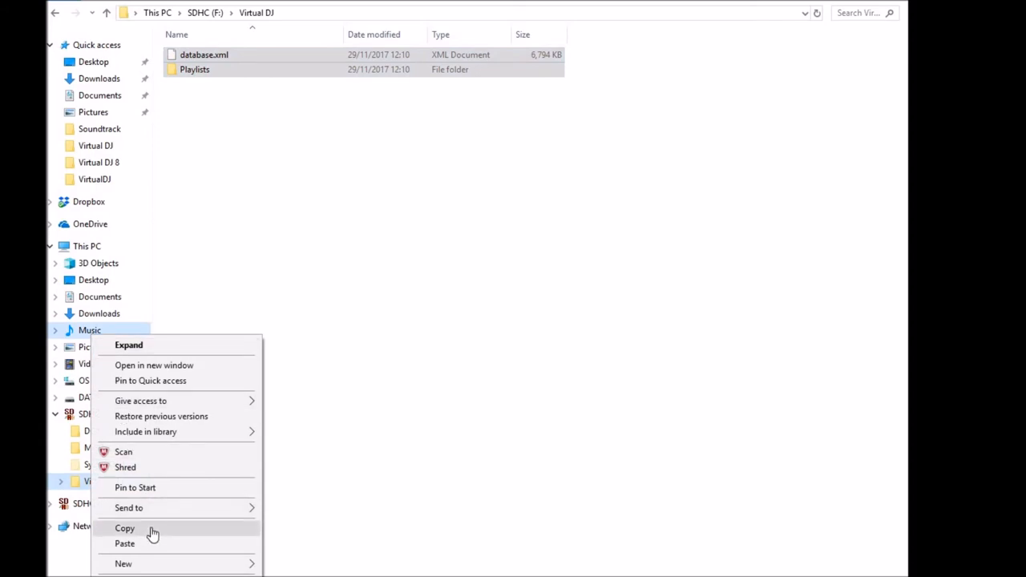
left_click(240, 150)
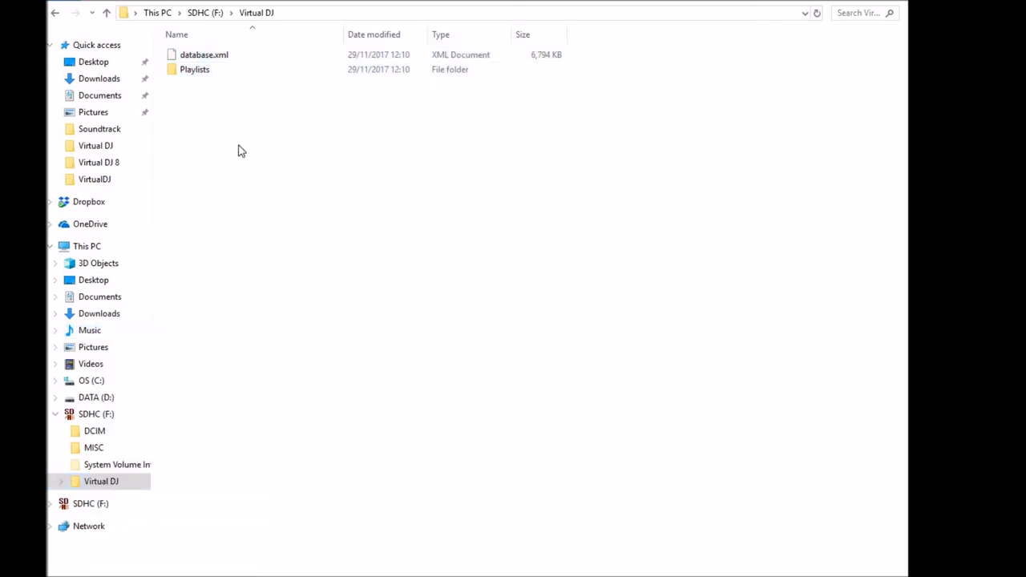
right_click(241, 152)
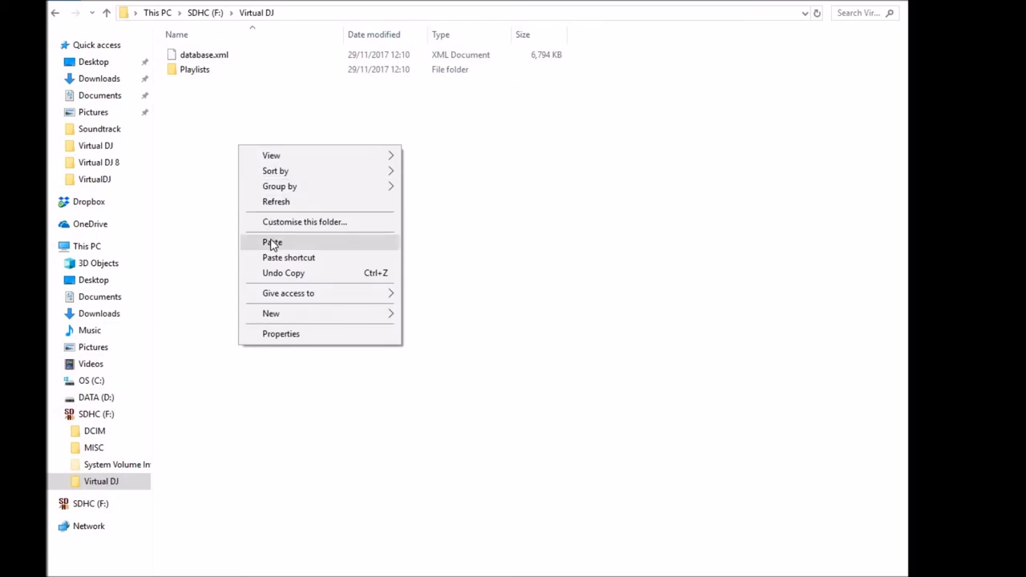
mouse_move(210, 227)
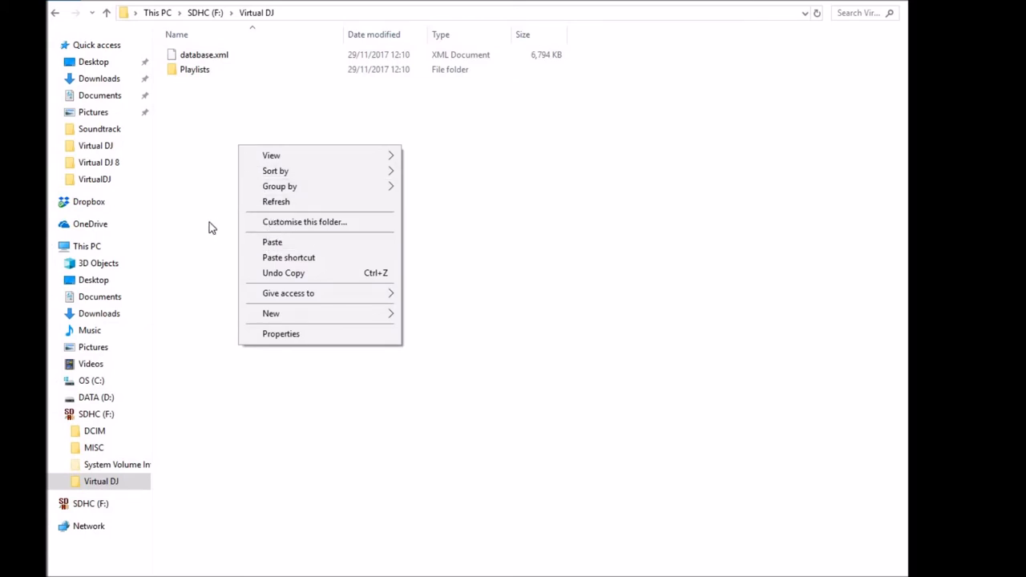
left_click(213, 228)
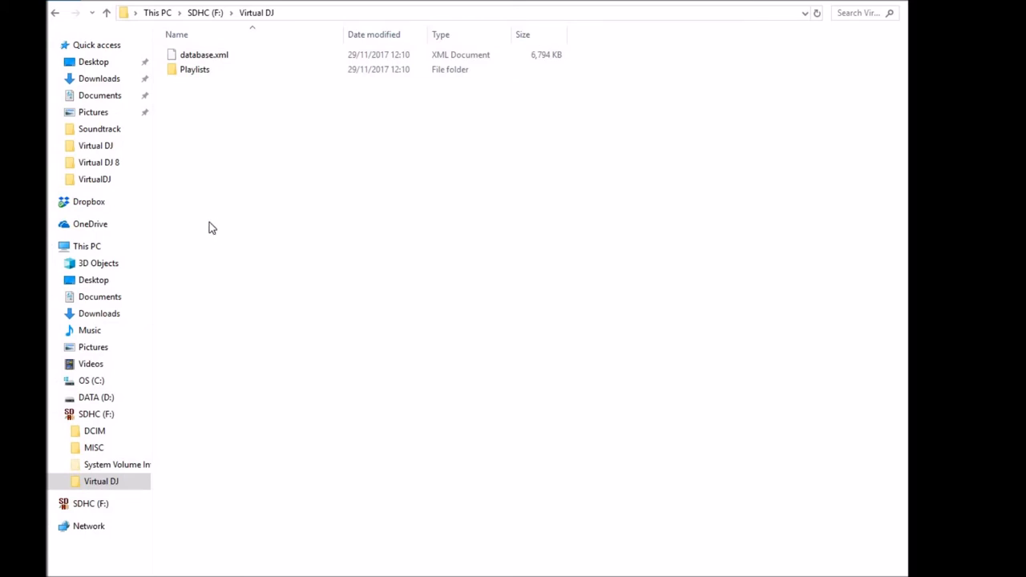
mouse_move(166, 443)
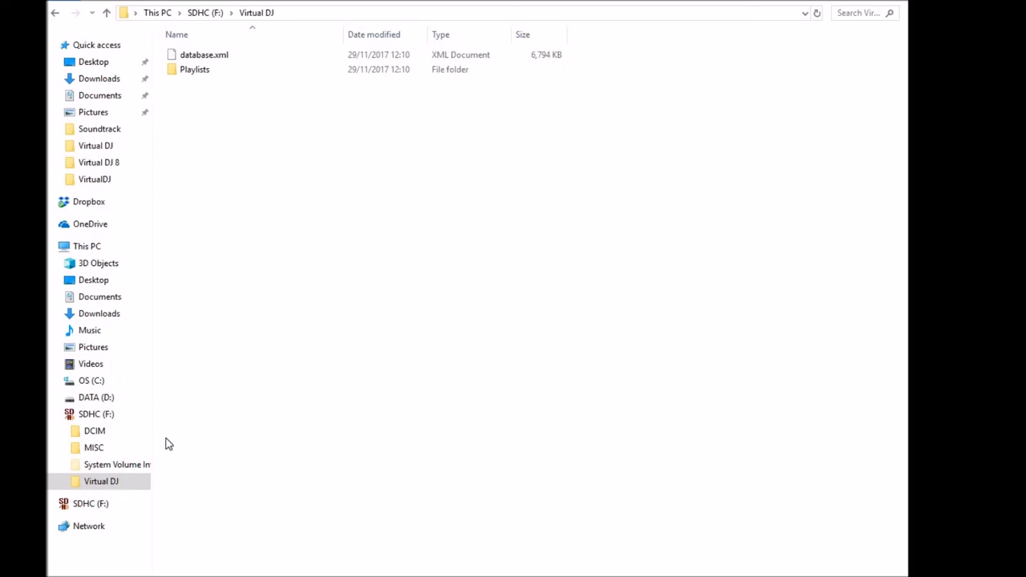